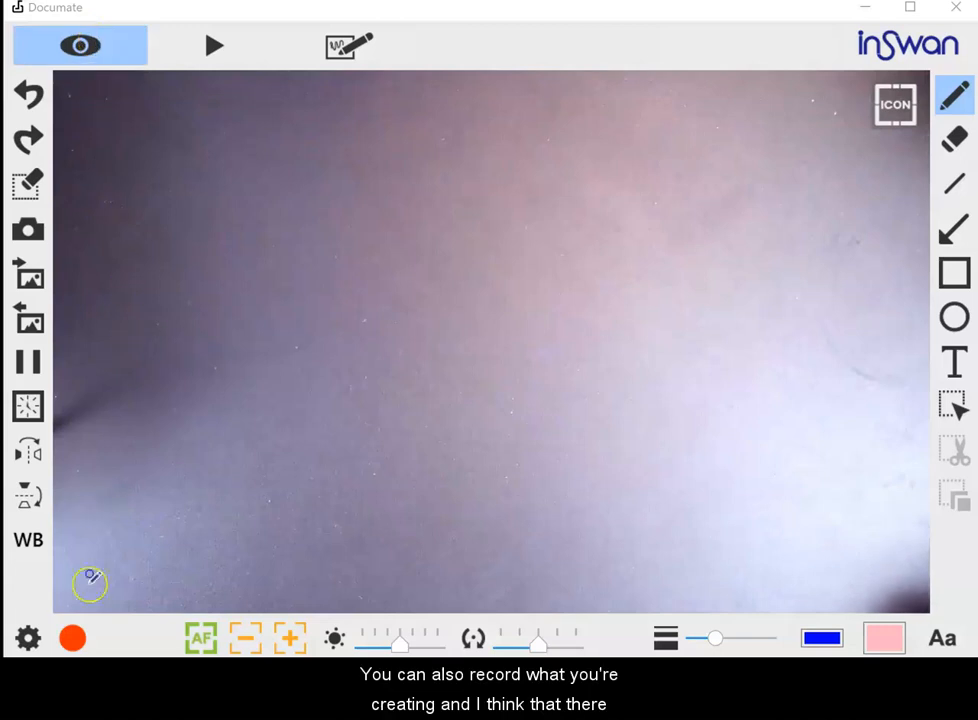
# - Capture the annotated camera canvas, bringing up File Explorer on Quick access
pyautogui.click(73, 638)
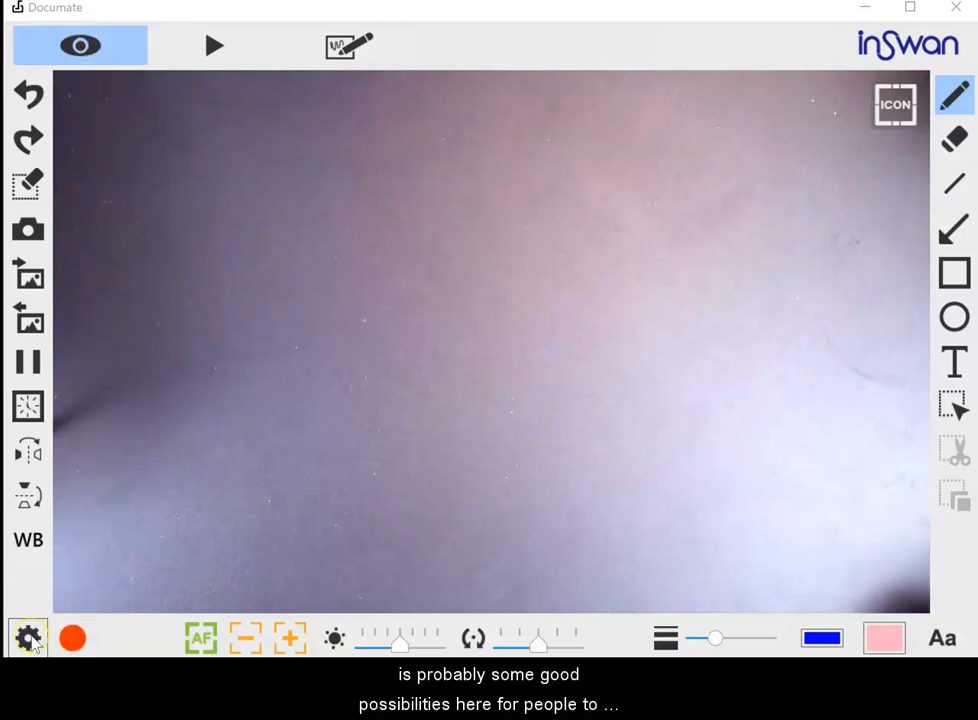
pyautogui.moveTo(72, 625)
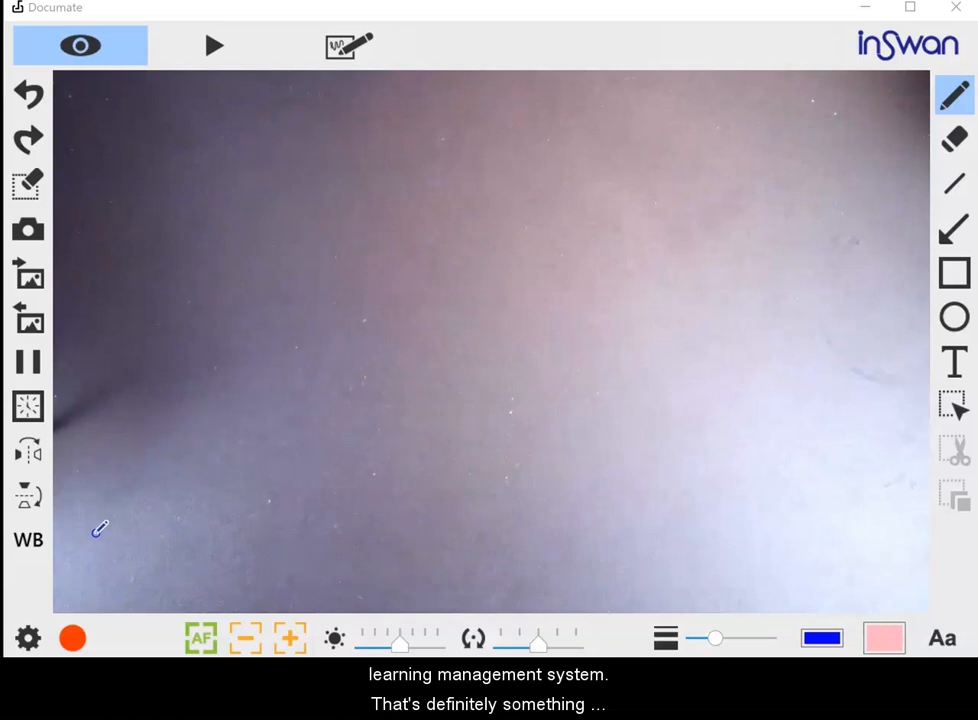
pyautogui.click(28, 228)
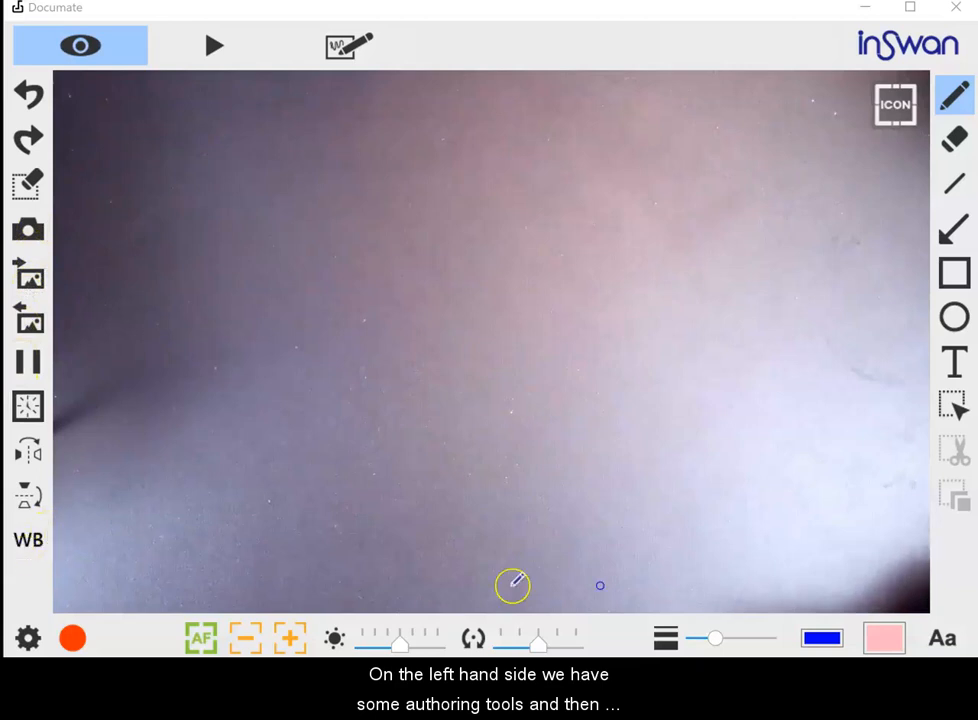
pyautogui.moveTo(28, 230)
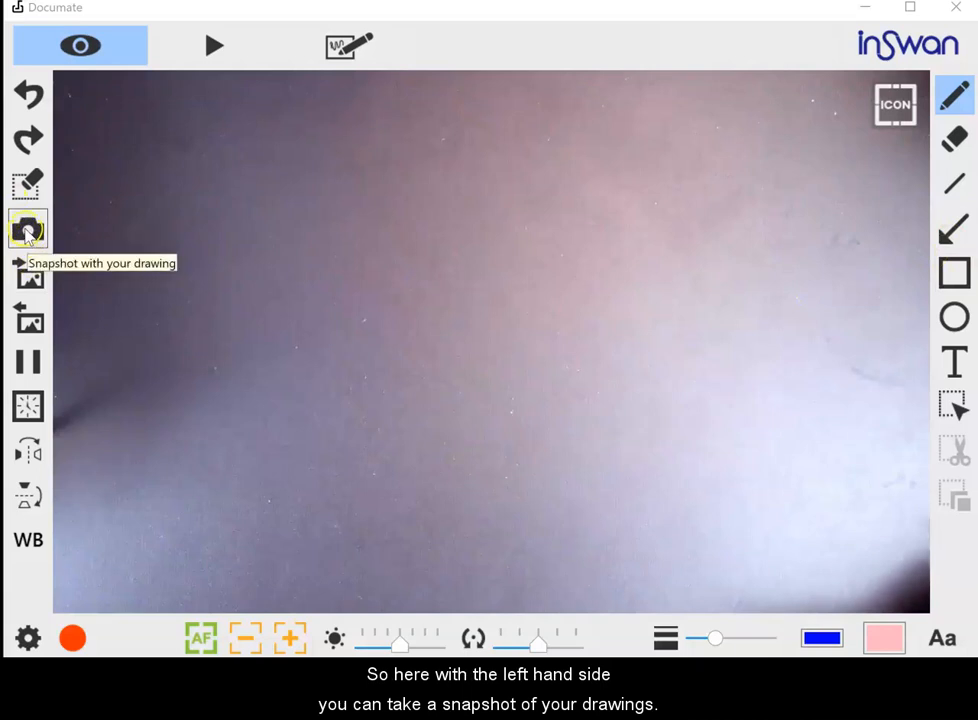
pyautogui.moveTo(28, 406)
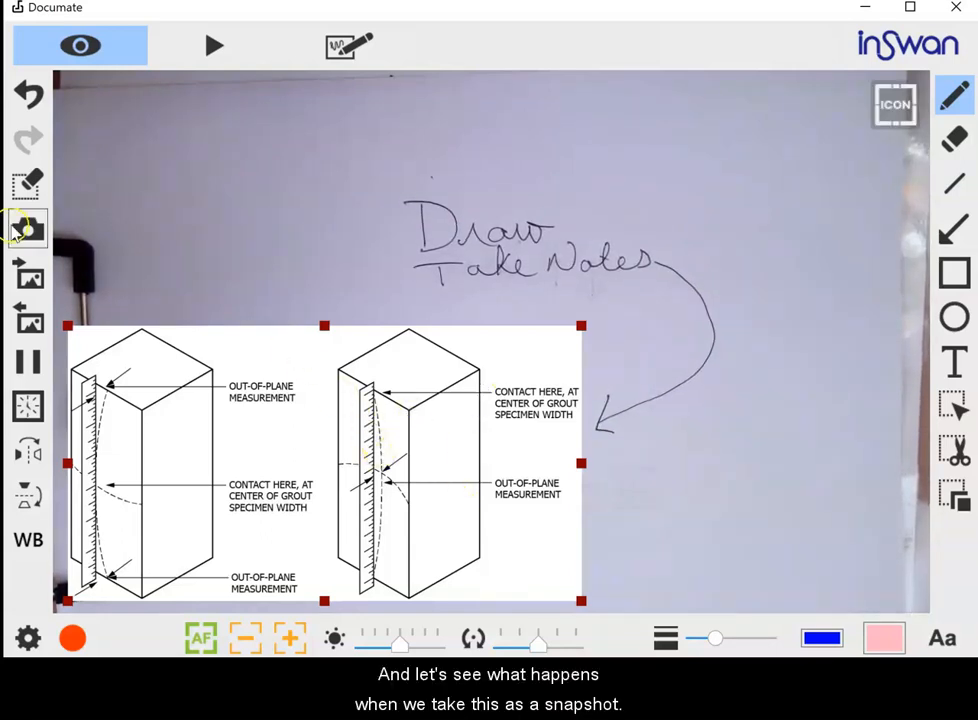
# - Snapshot the drawn-on view, then browse File Explorer to Documents > Documate
pyautogui.click(27, 230)
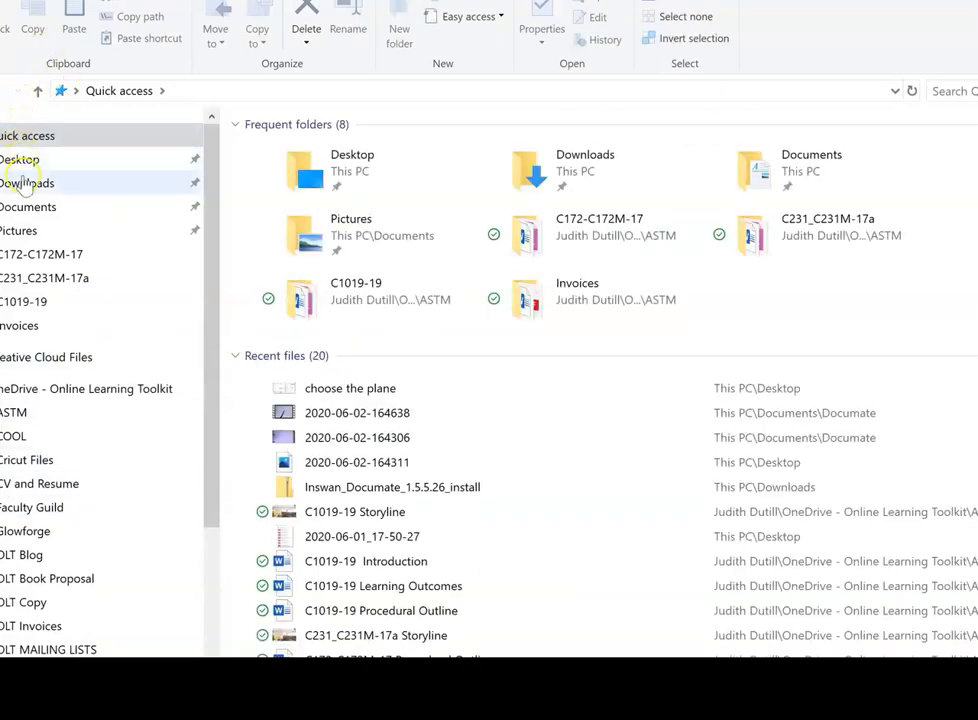
pyautogui.click(28, 206)
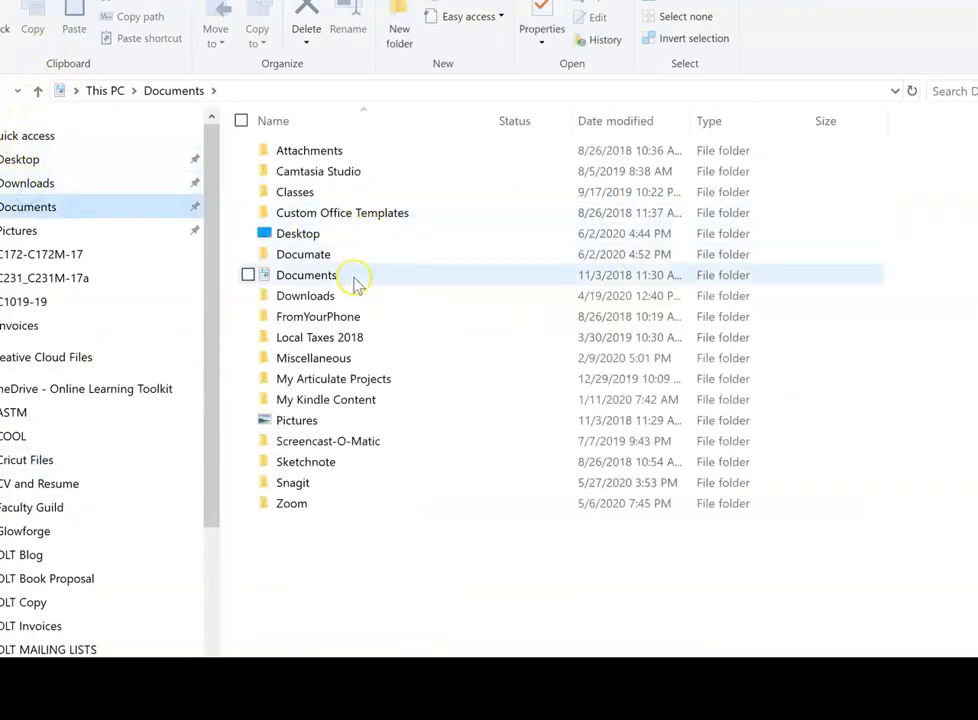
pyautogui.moveTo(330, 358)
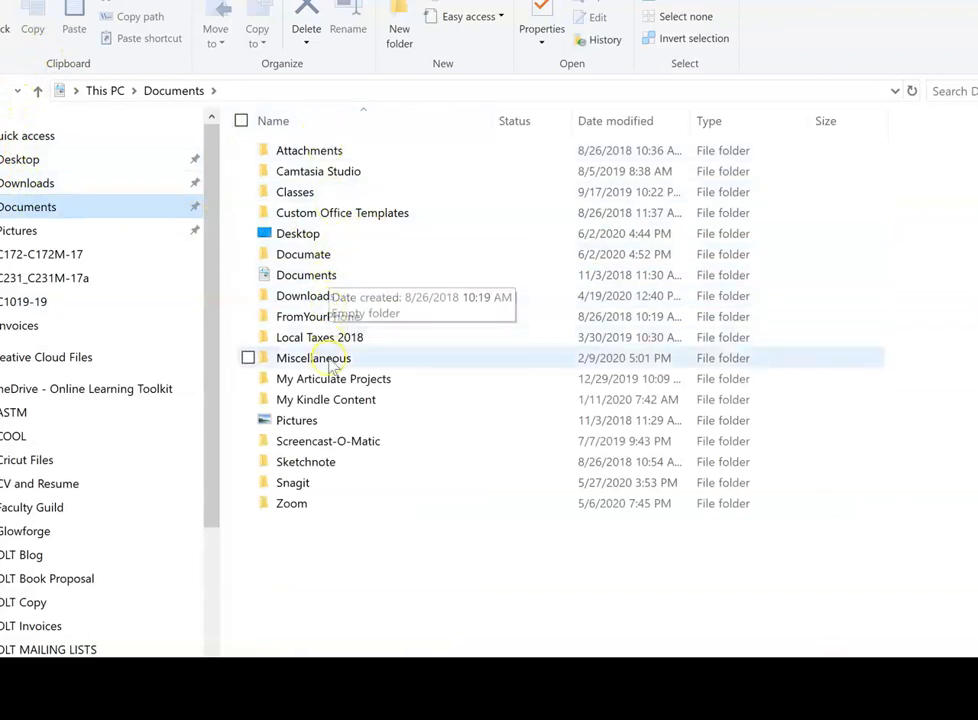
pyautogui.doubleClick(313, 358)
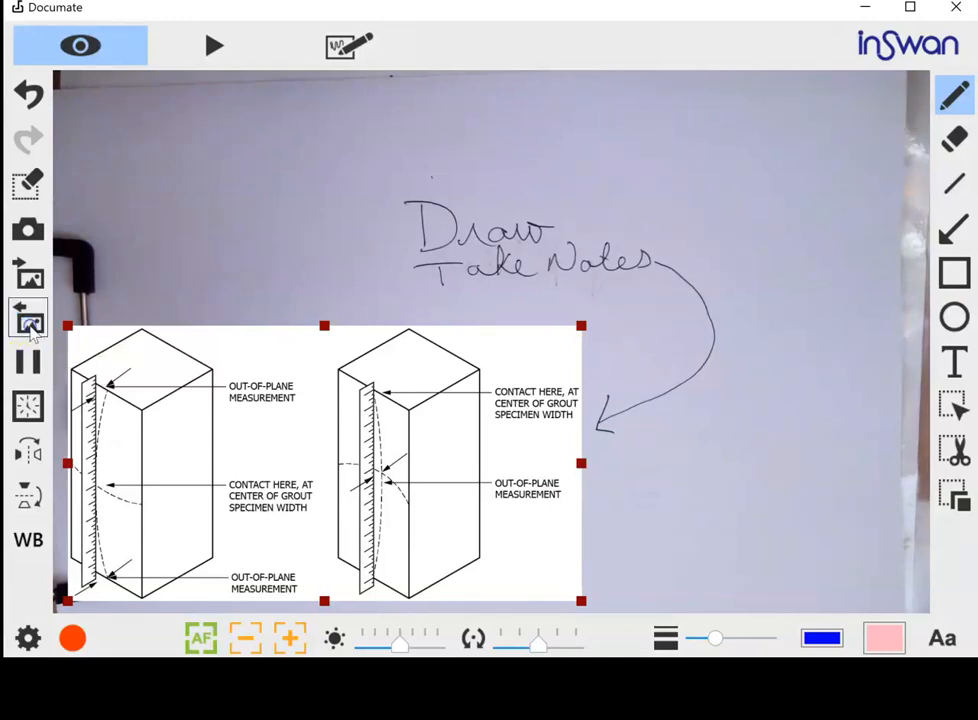
# - Export the diagram view as an image, saving it with the default PNG type
pyautogui.click(28, 320)
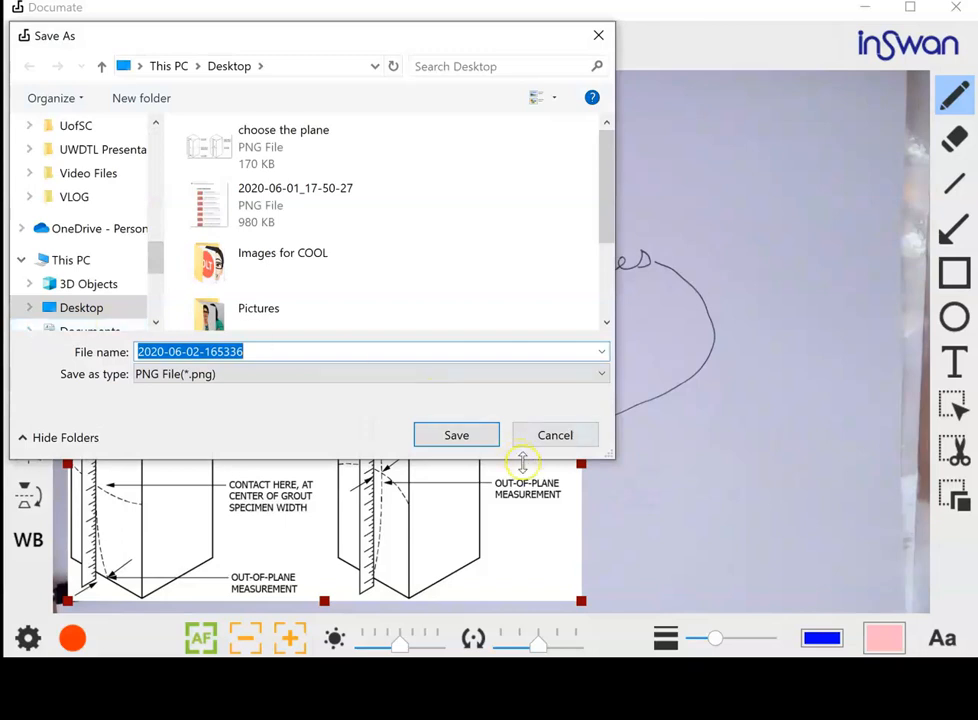
pyautogui.click(456, 435)
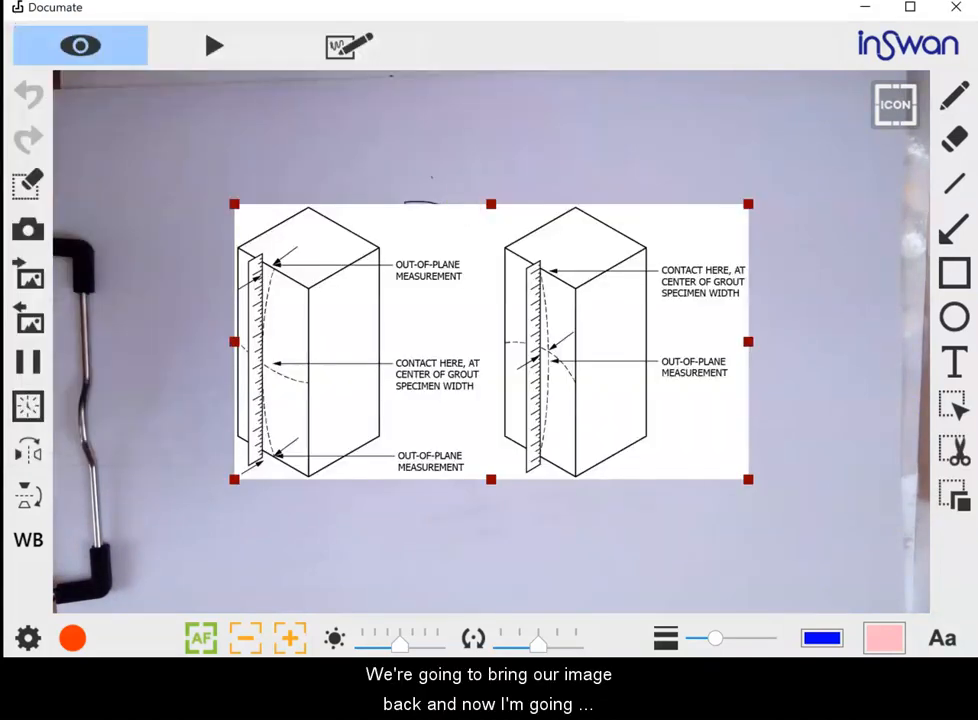
pyautogui.moveTo(928, 178)
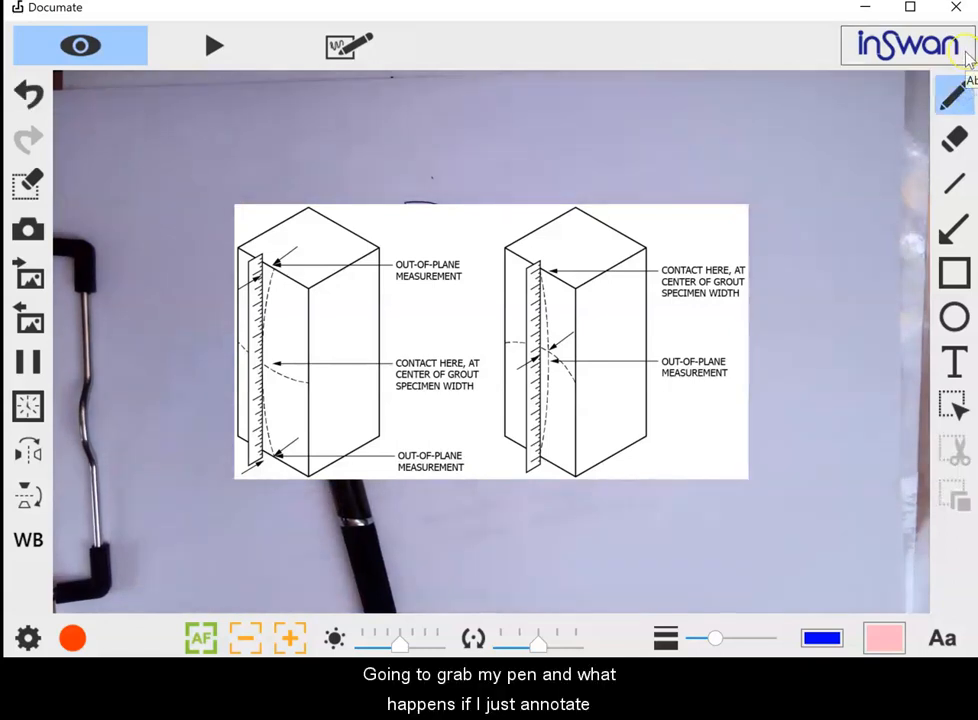
# - Draw a blue freehand loop around the right-hand block of the measurement diagram
pyautogui.moveTo(505, 225); pyautogui.dragTo(505, 395)
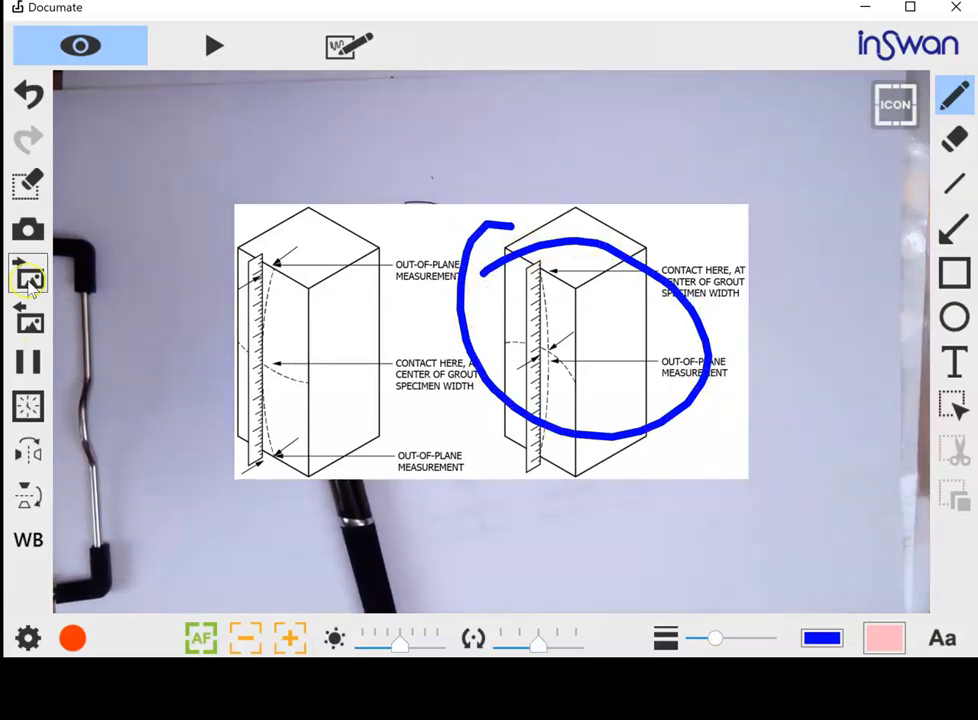
# - Export the blue-circled diagram, keeping the default file name and PNG type
pyautogui.click(28, 278)
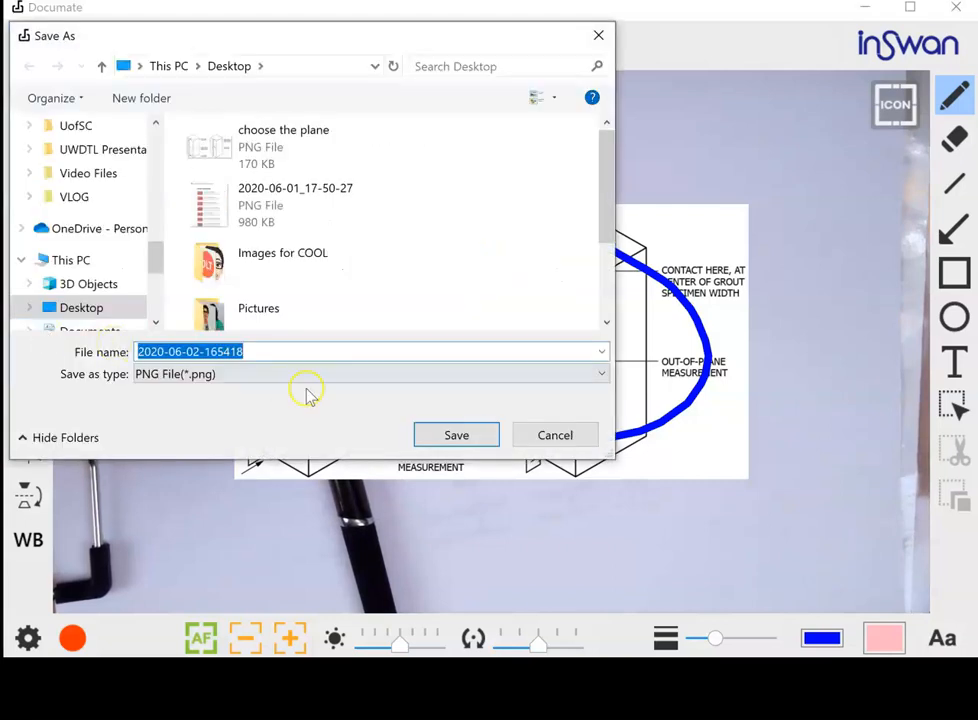
pyautogui.click(456, 435)
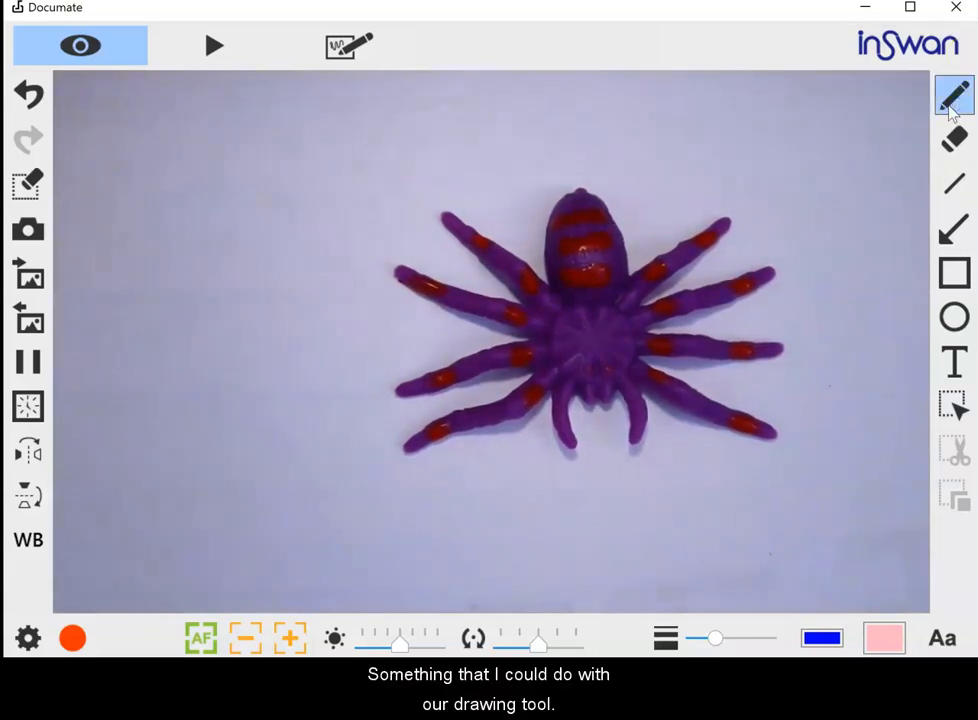
# - With the freehand pen, draw a blue circle, arrow and underlined 'Rubber' by the spider
pyautogui.click(953, 96)
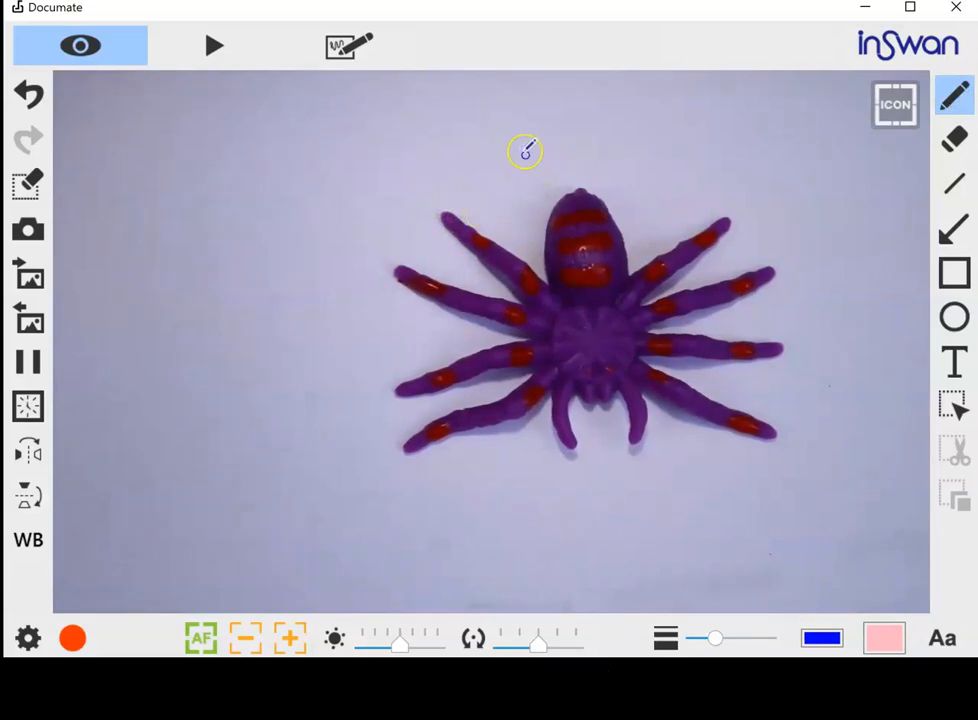
pyautogui.moveTo(525, 150); pyautogui.dragTo(415, 190)
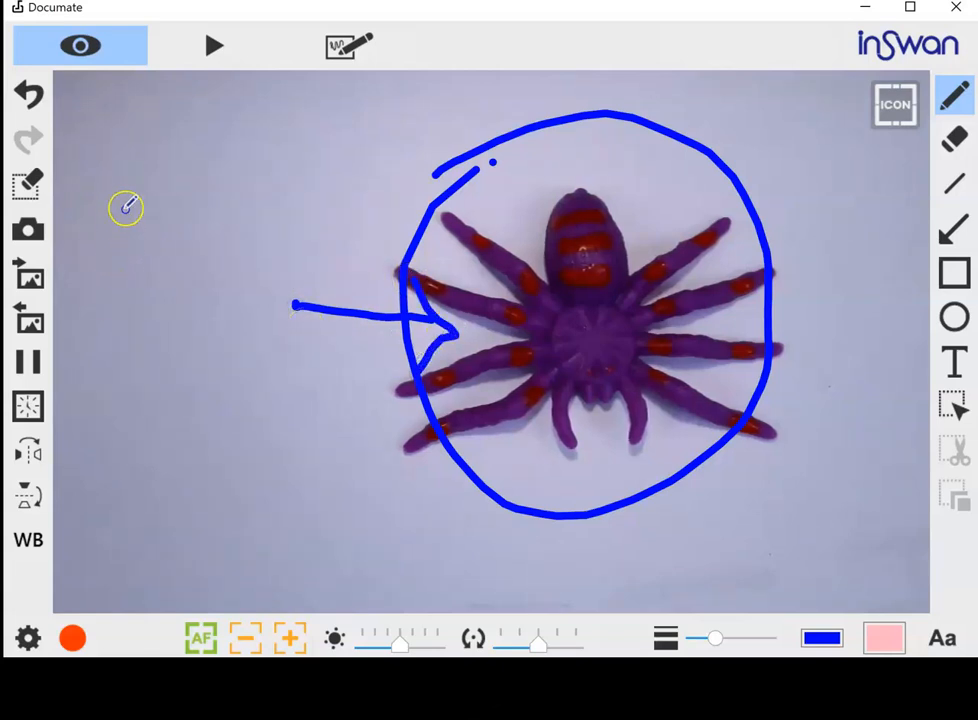
pyautogui.moveTo(105, 183); pyautogui.dragTo(125, 305)
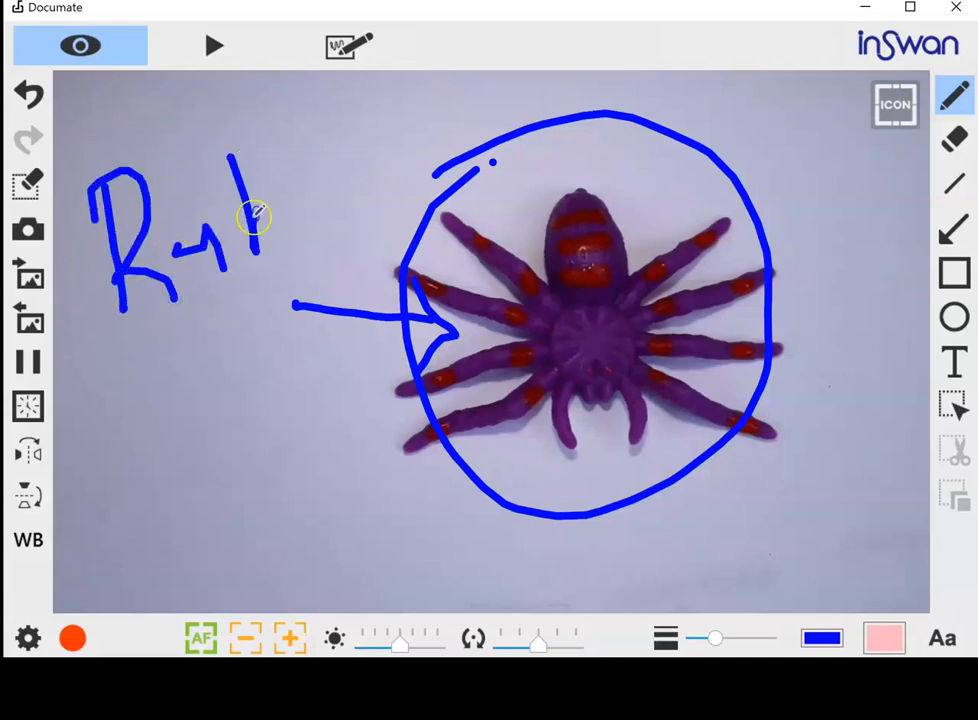
pyautogui.moveTo(230, 220); pyautogui.dragTo(425, 165)
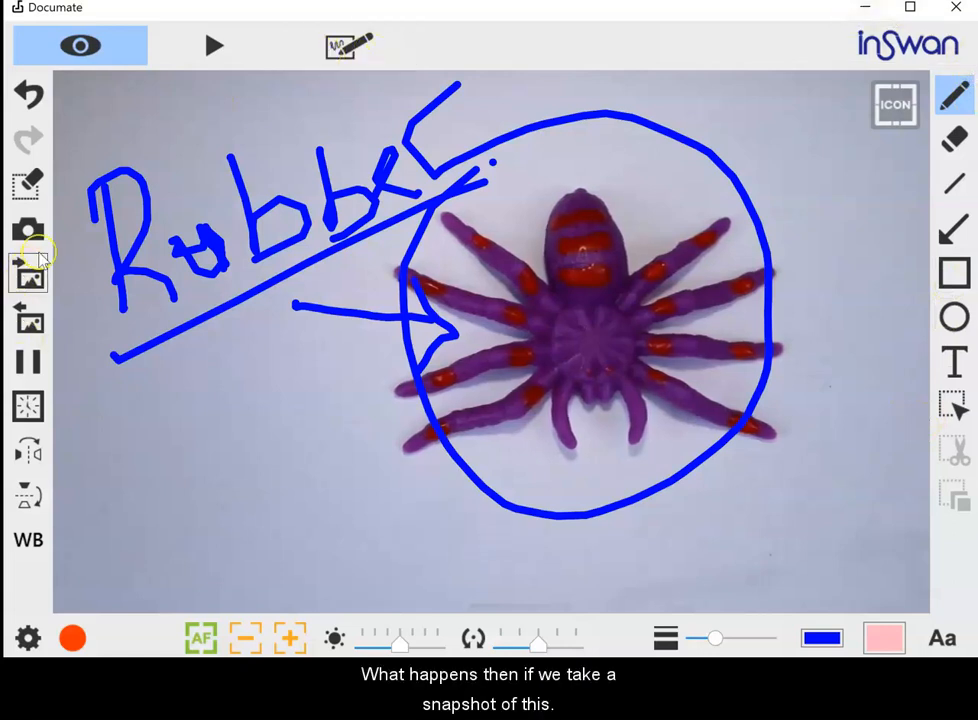
pyautogui.moveTo(27, 230)
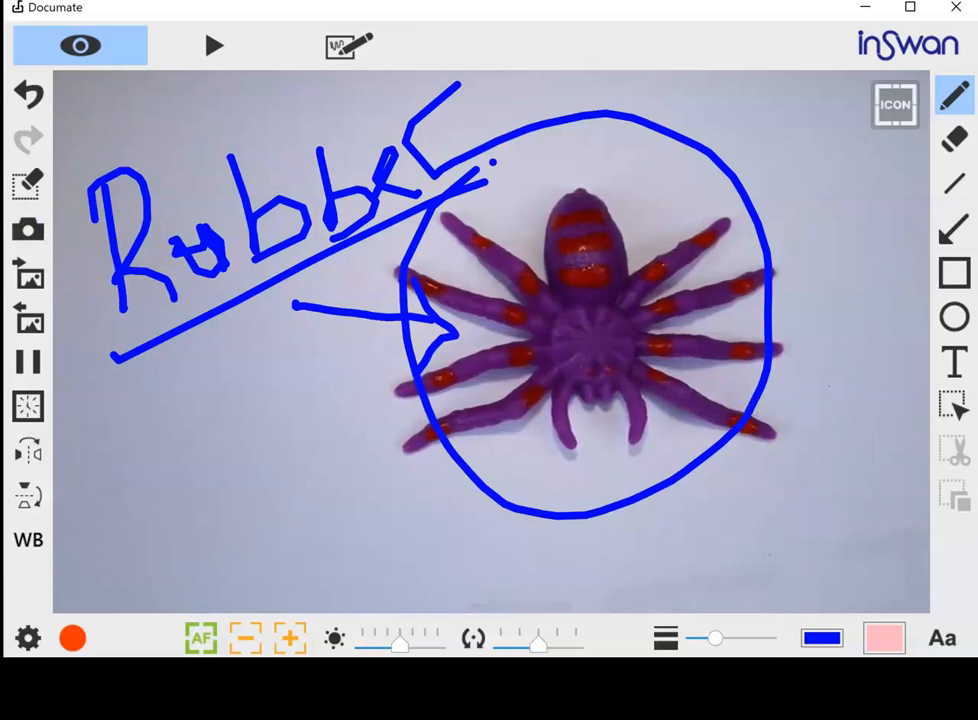
pyautogui.moveTo(28, 318)
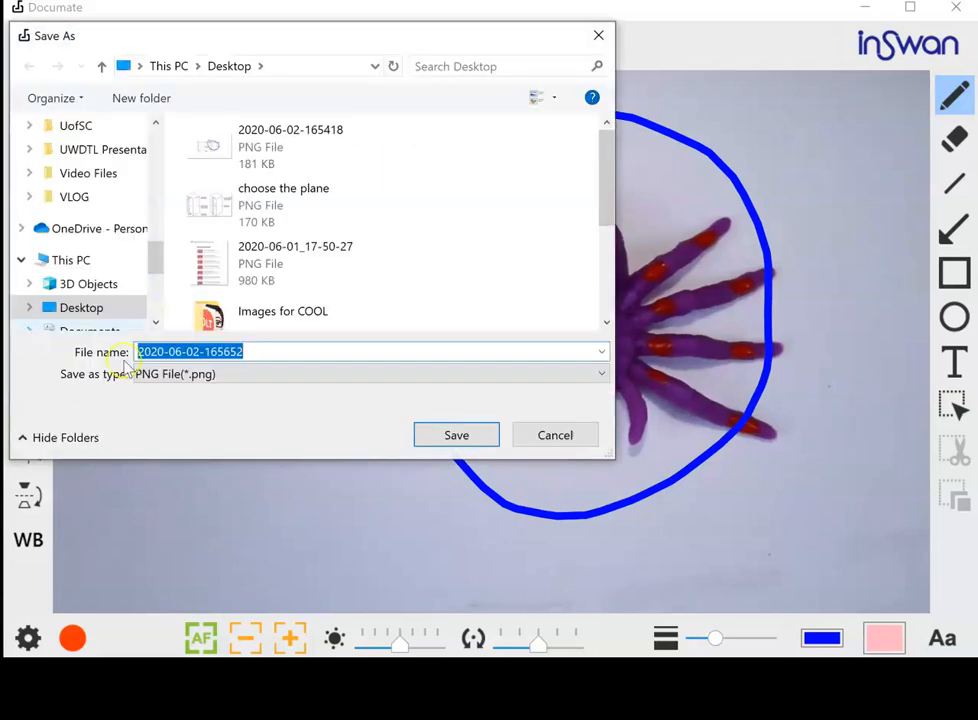
# - Save the annotated spider image as a PNG, keeping the default name
pyautogui.click(456, 435)
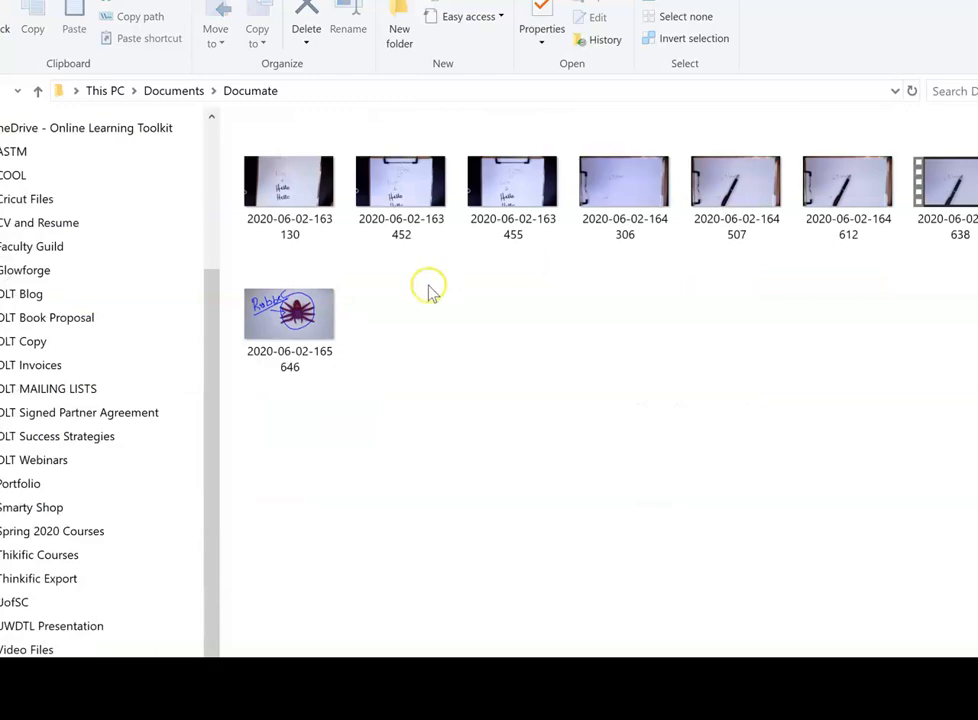
# - Select and open the annotated spider snapshot thumbnail in Documents > Documate
pyautogui.click(289, 312)
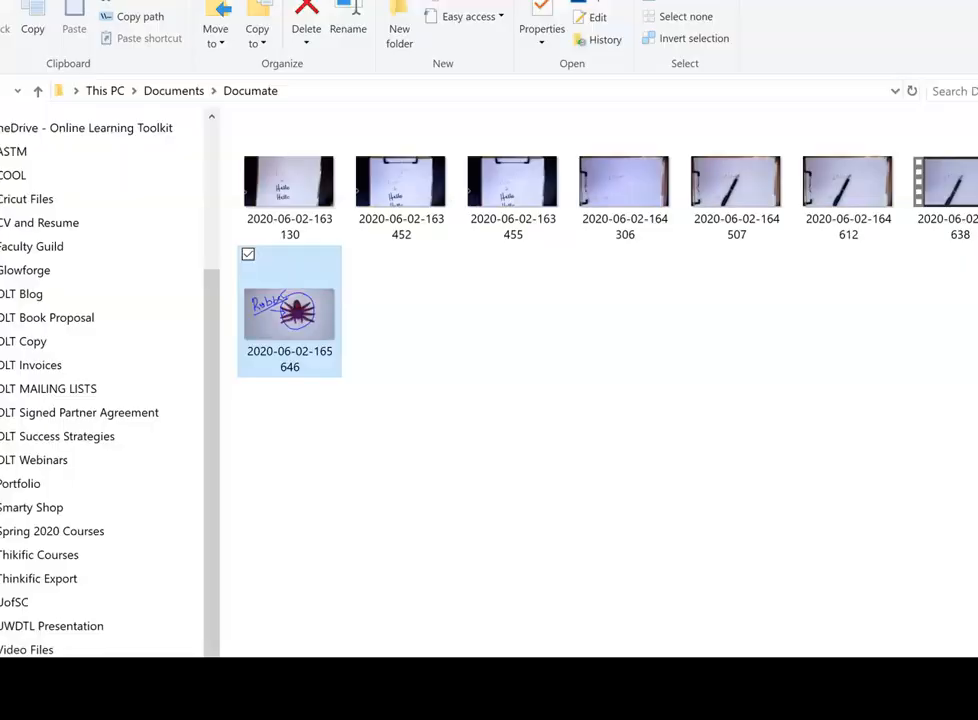
pyautogui.doubleClick(289, 310)
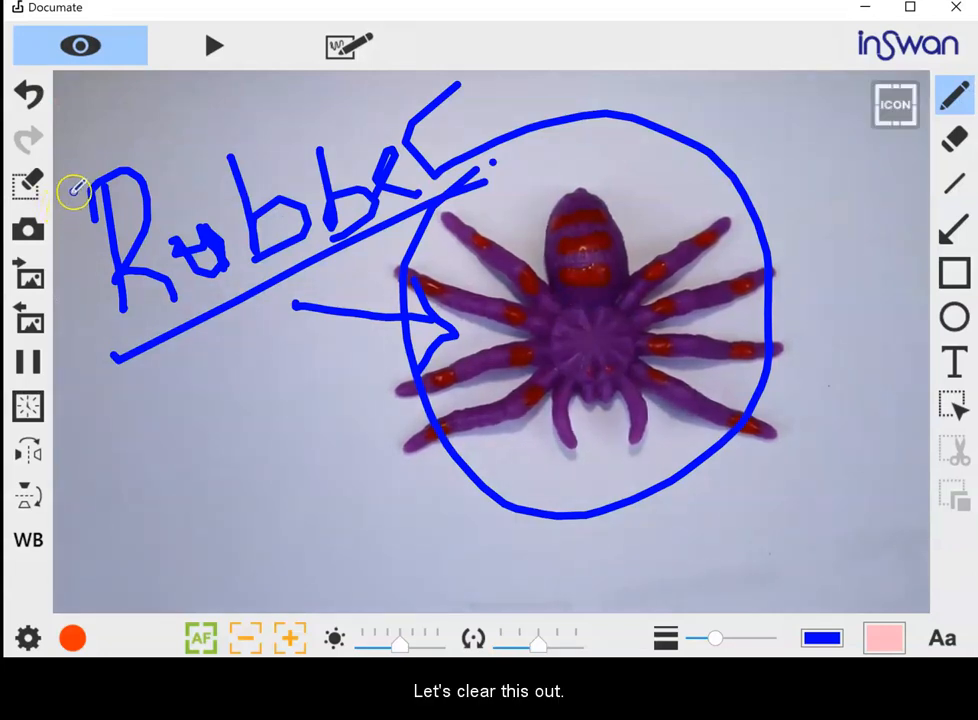
# - Clear all blue annotations from the spider feed and switch to the black whiteboard
pyautogui.click(27, 185)
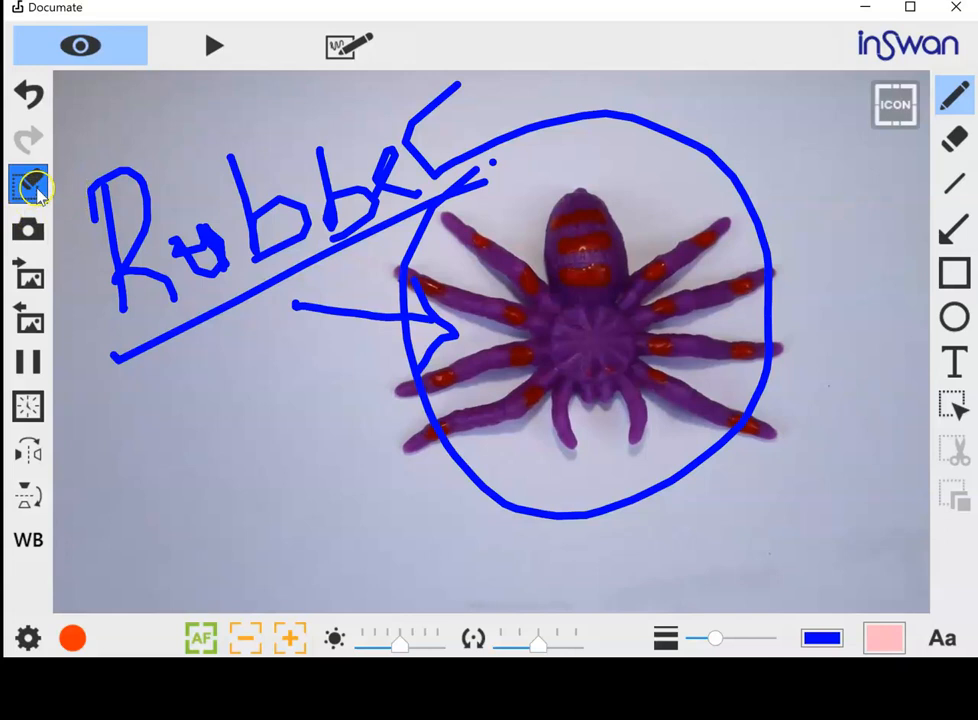
pyautogui.click(28, 185)
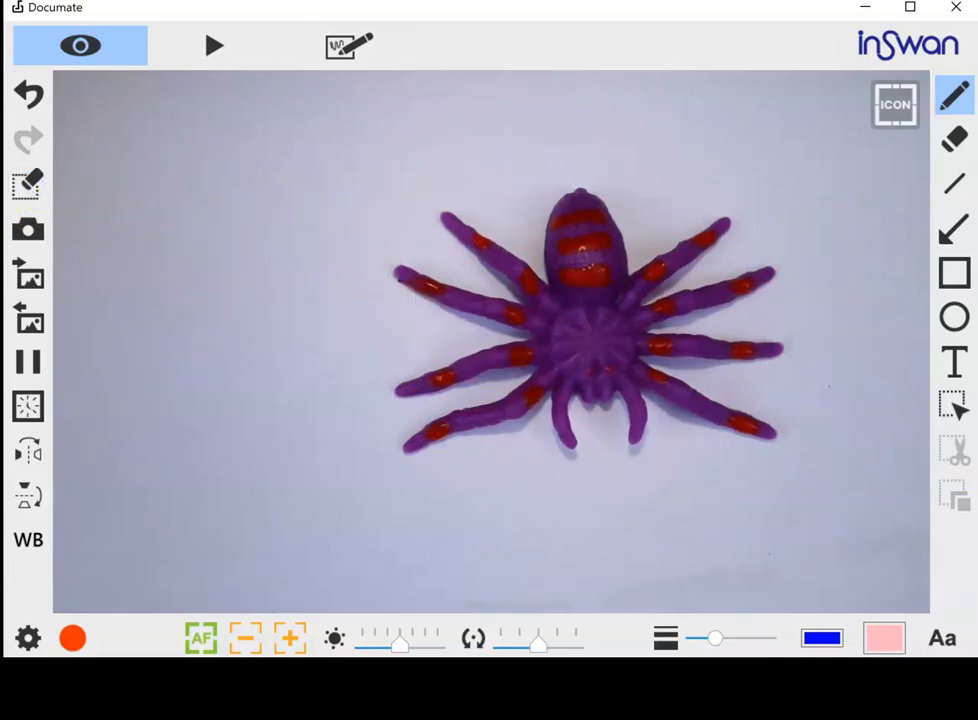
pyautogui.click(349, 45)
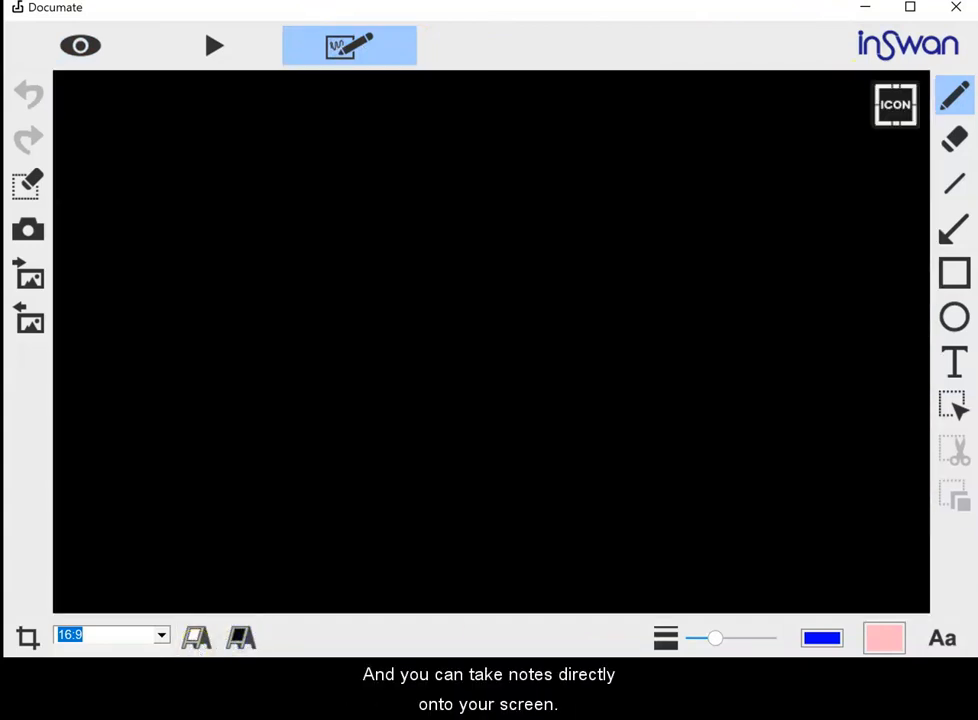
# - Draw a blue vertical line on the black drawing board
pyautogui.moveTo(158, 238); pyautogui.dragTo(162, 345)
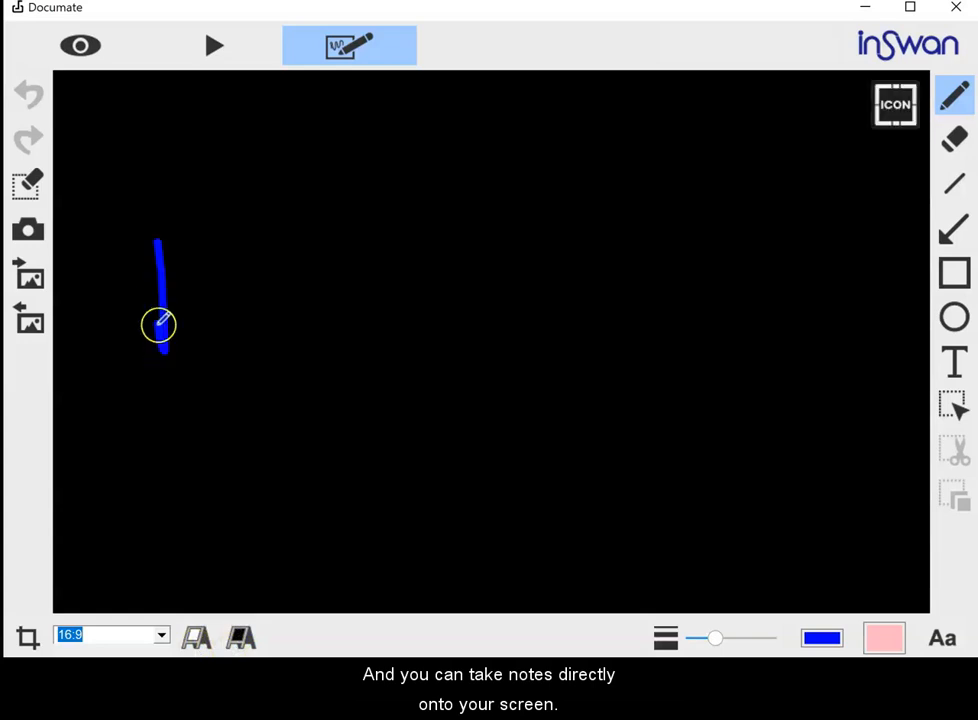